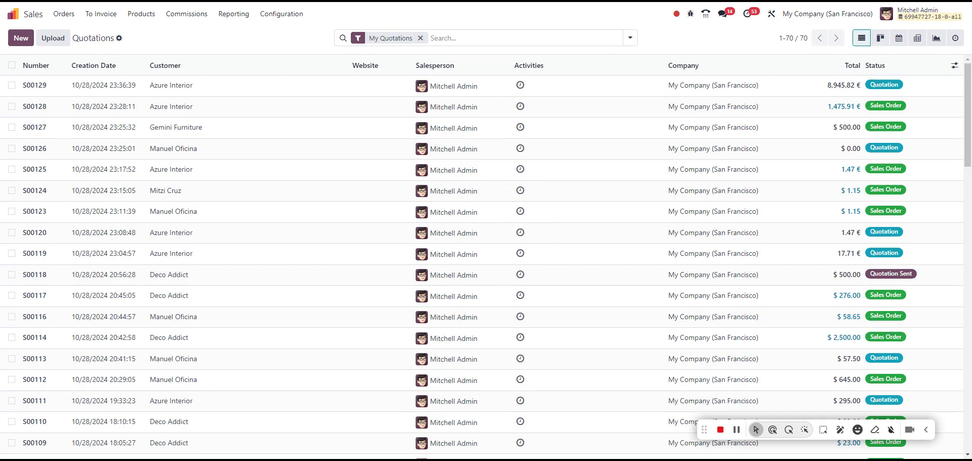
Open quotation S00129, focus its Office Furnitures template, and start Set Default Values from debug tools
left_click(34, 85)
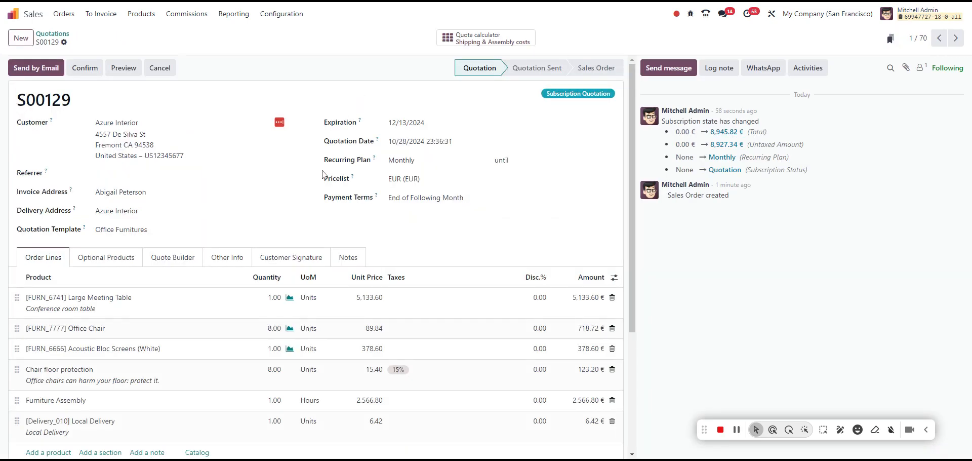
mouse_move(299, 227)
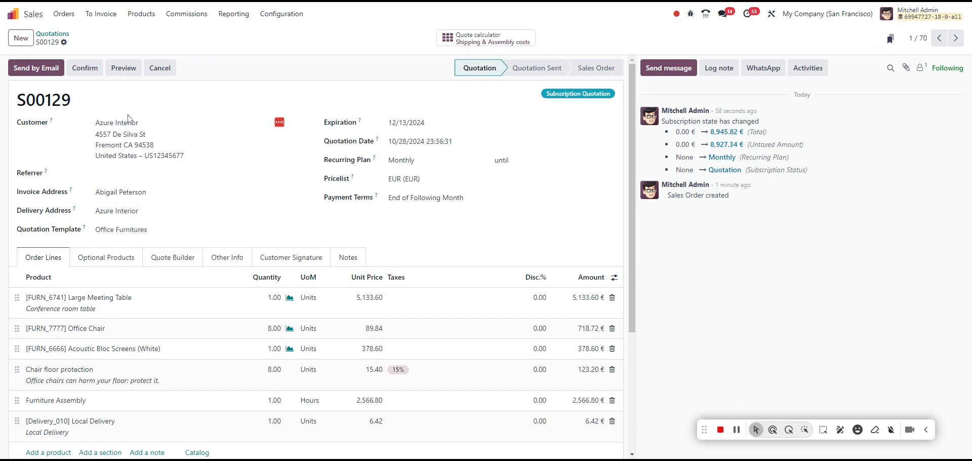
mouse_move(176, 116)
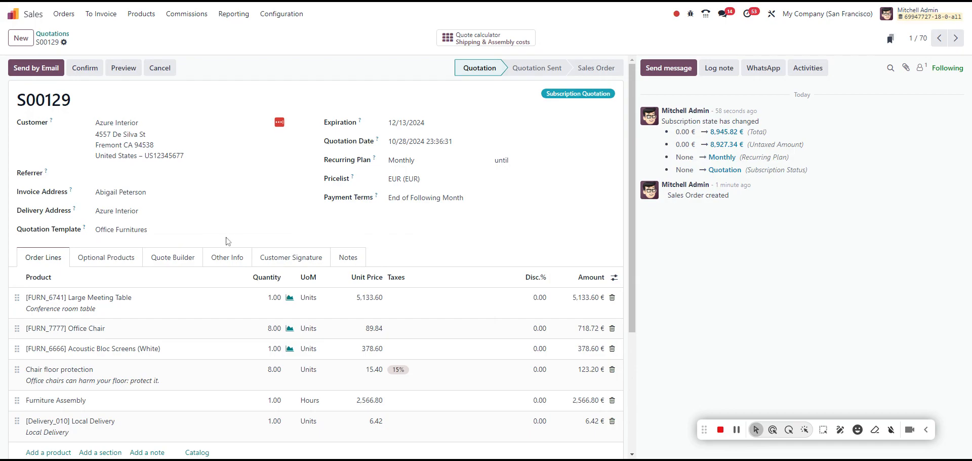
left_click(121, 230)
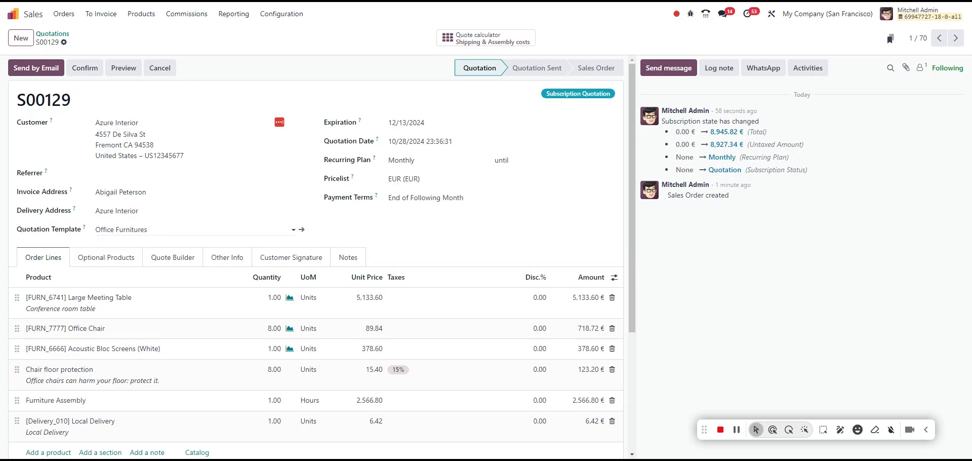
left_click(117, 122)
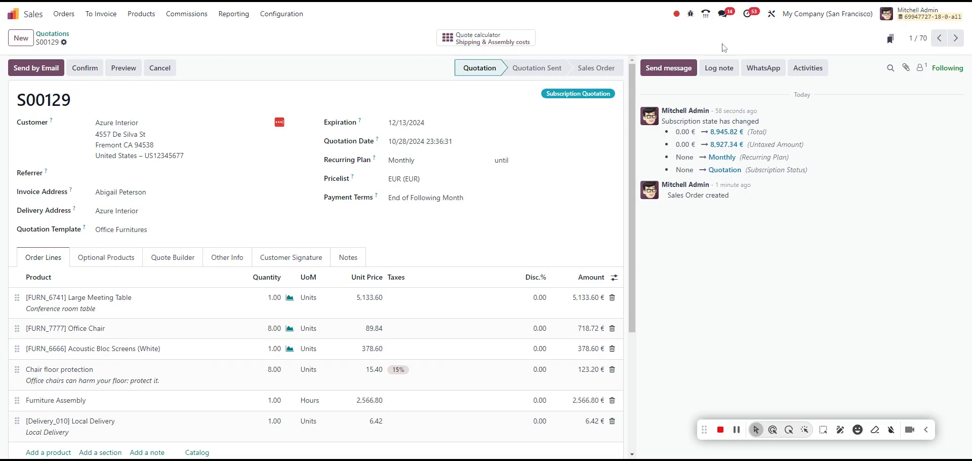
mouse_move(723, 49)
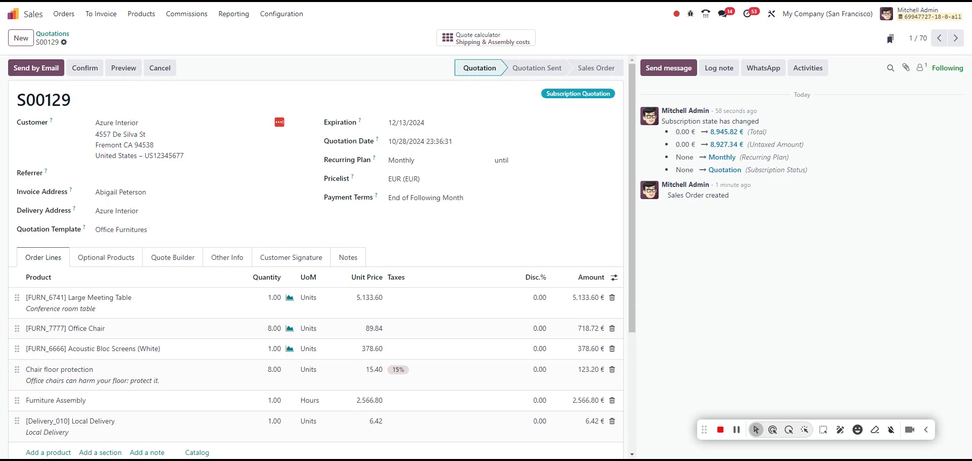
left_click(690, 14)
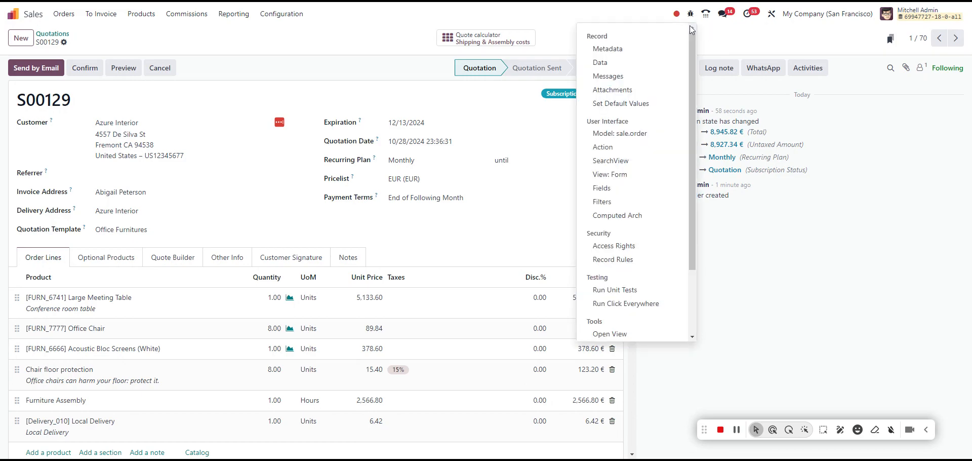
mouse_move(620, 102)
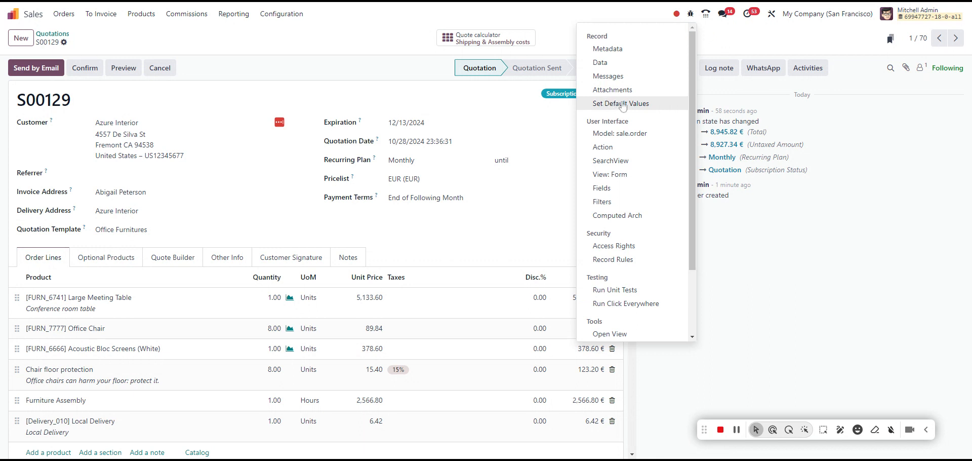
left_click(621, 103)
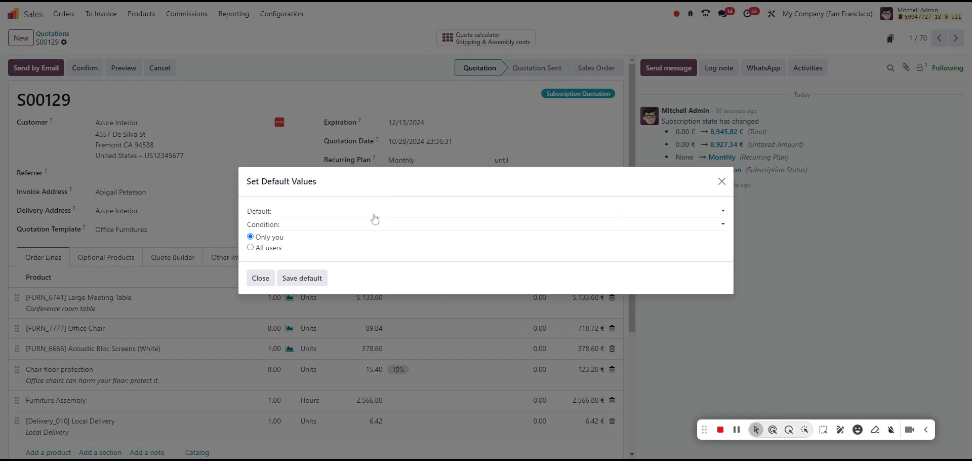
mouse_move(374, 209)
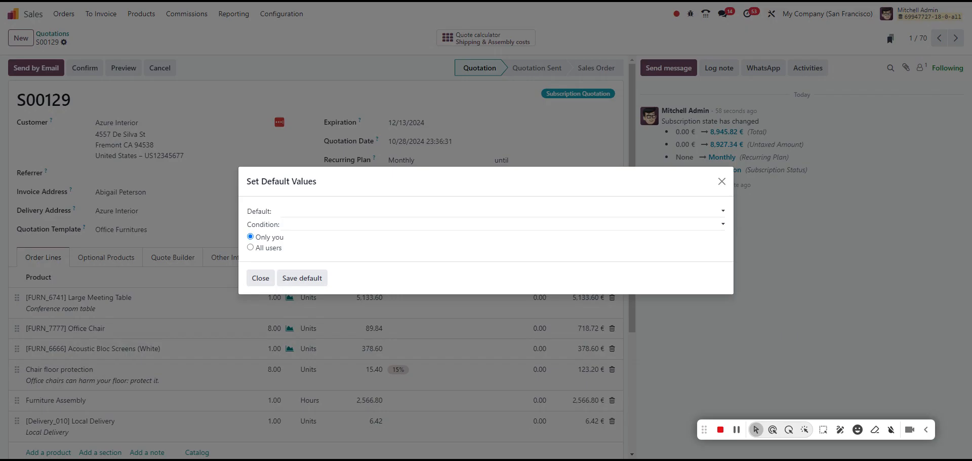
Default Quotation Template to Office Furnitures when customer is Azure Interior, for all users
left_click(483, 210)
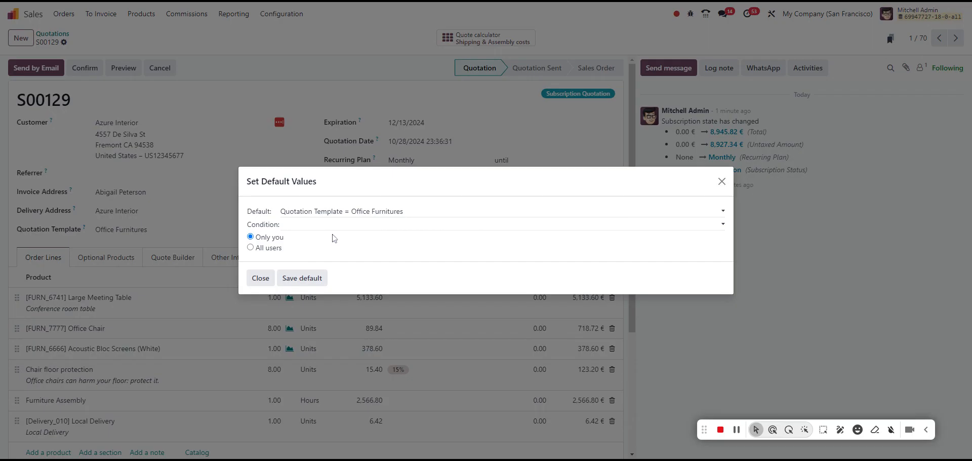
mouse_move(377, 234)
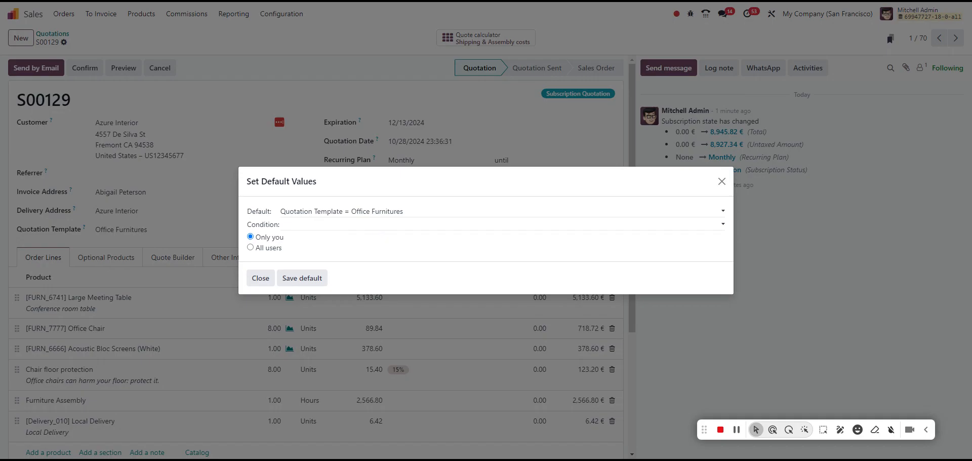
left_click(484, 224)
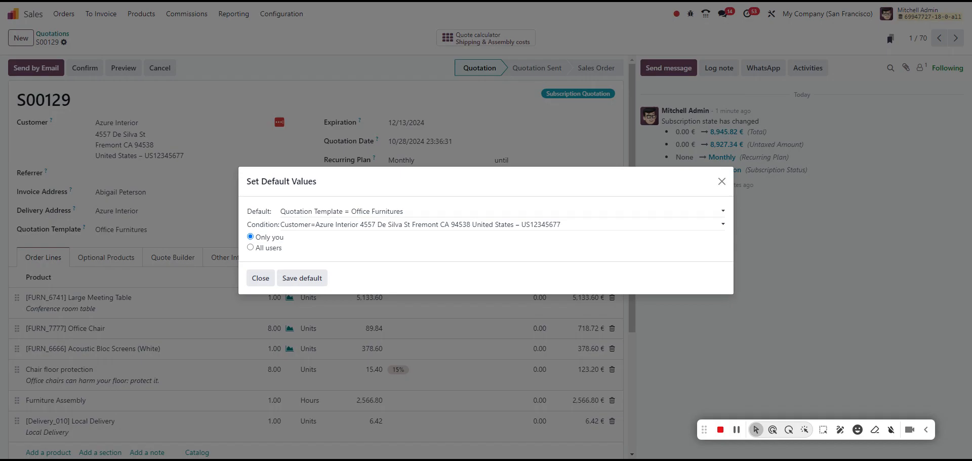
left_click(249, 248)
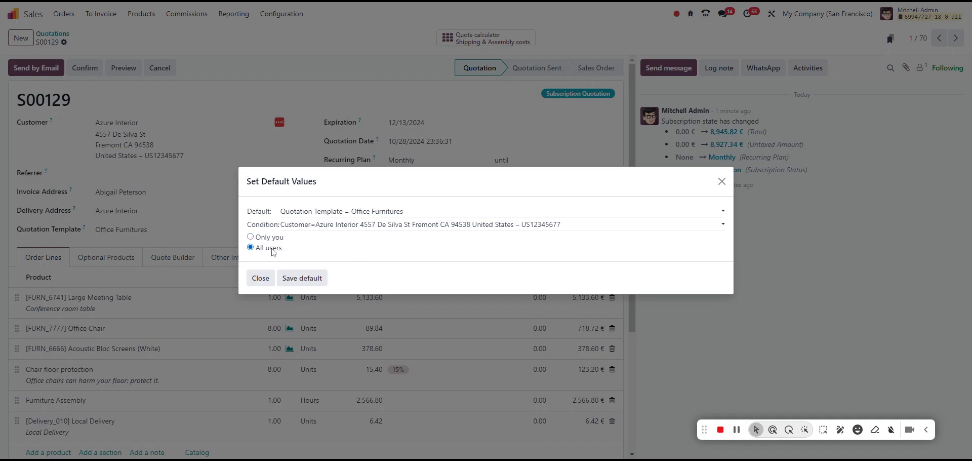
mouse_move(289, 264)
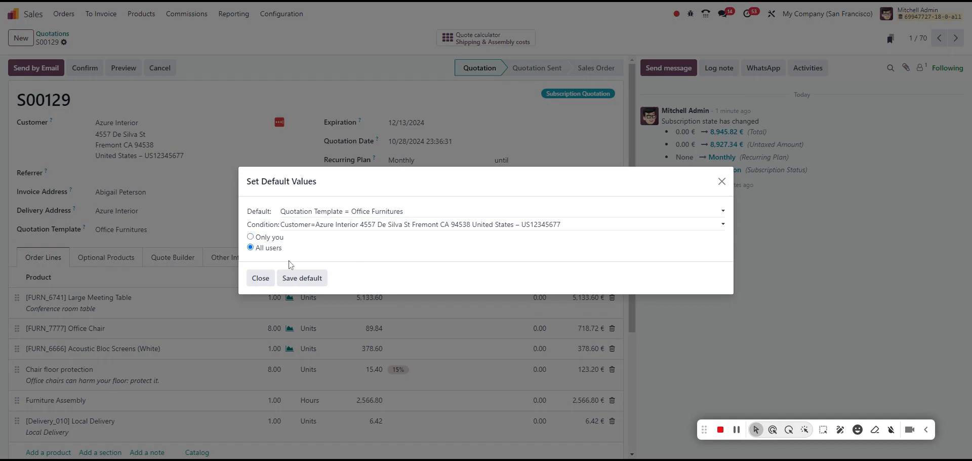
mouse_move(302, 276)
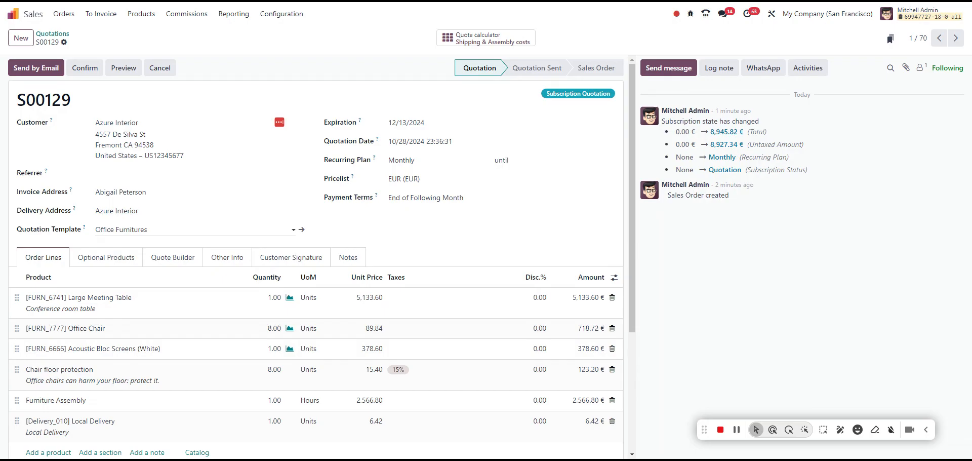
mouse_move(52, 34)
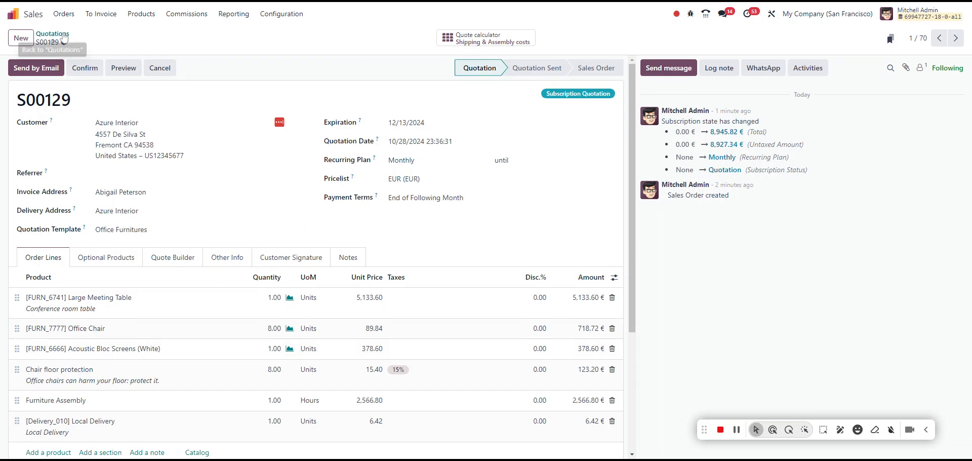
Create a new quotation and search 'azure' to pick customer Azure Interior
left_click(20, 38)
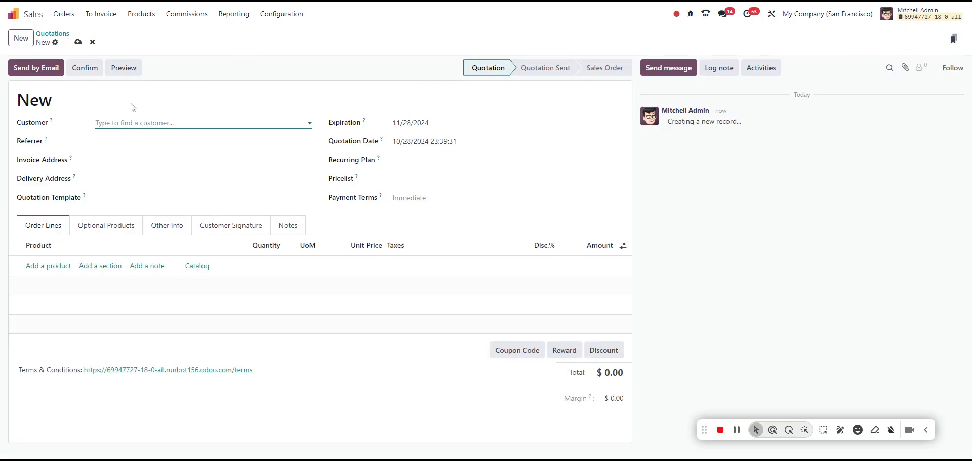
type("azure")
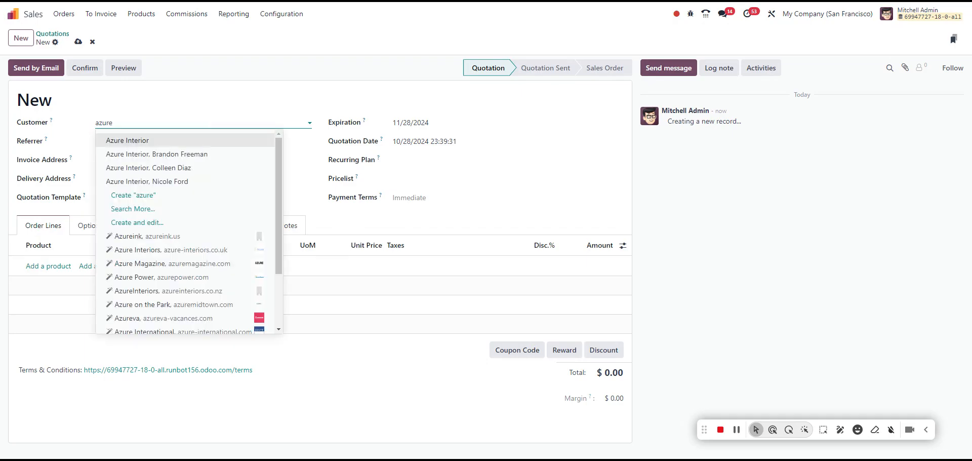
left_click(126, 140)
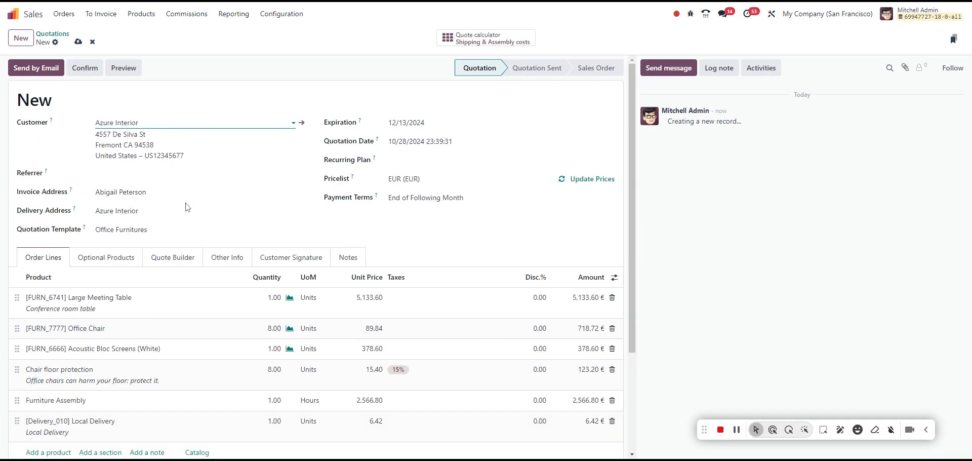